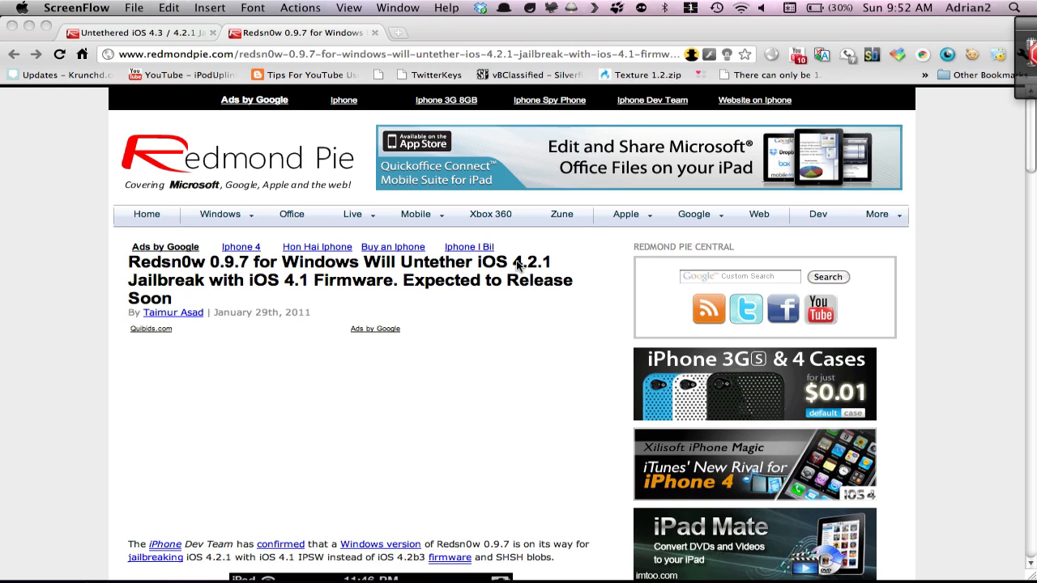
mouse_move(109, 332)
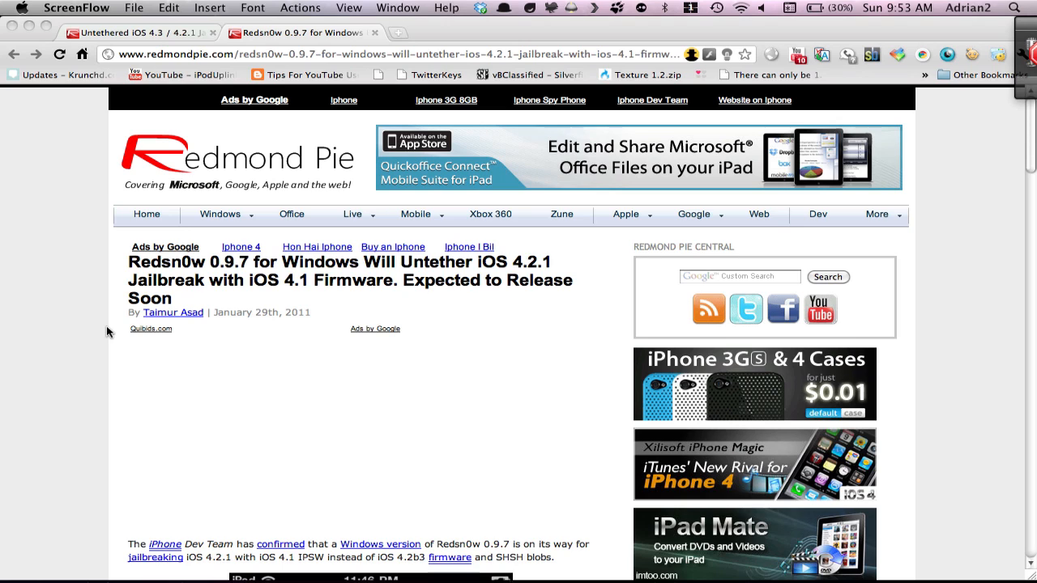
mouse_move(63, 333)
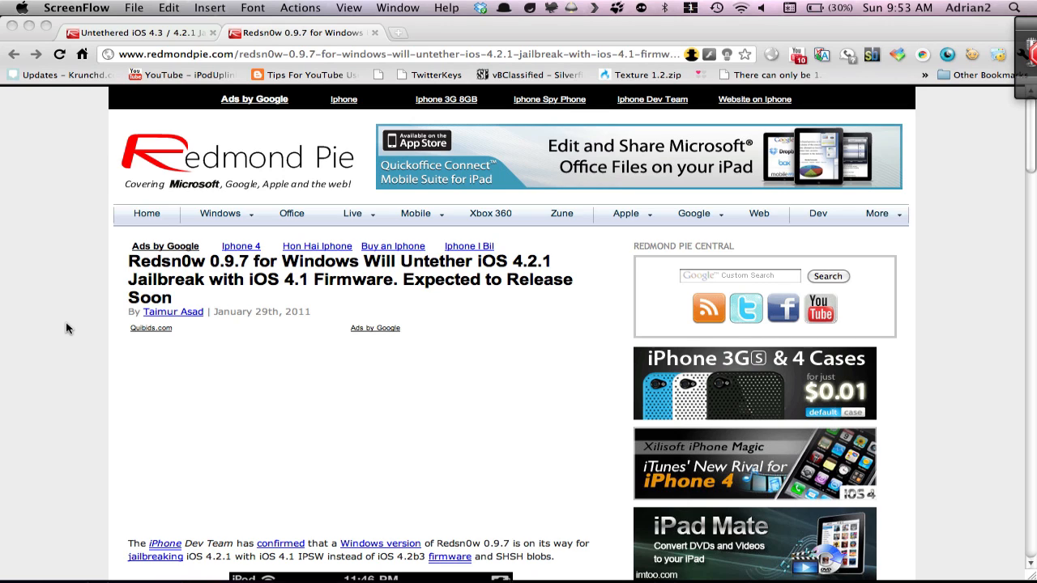
Scroll through the body of the untethered vulnerability article.
scroll(down, 3)
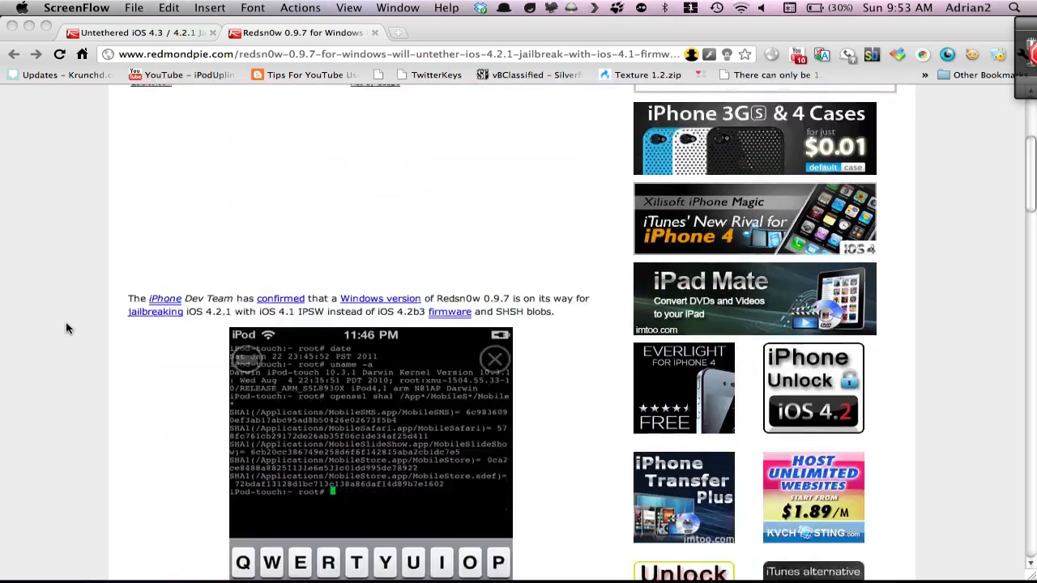
scroll(down, 3)
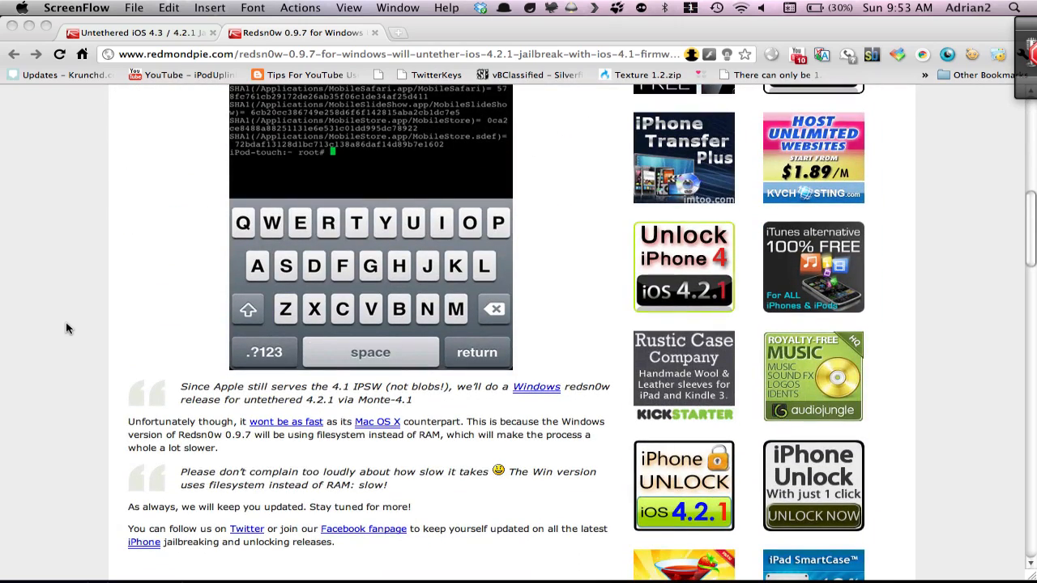
mouse_move(114, 415)
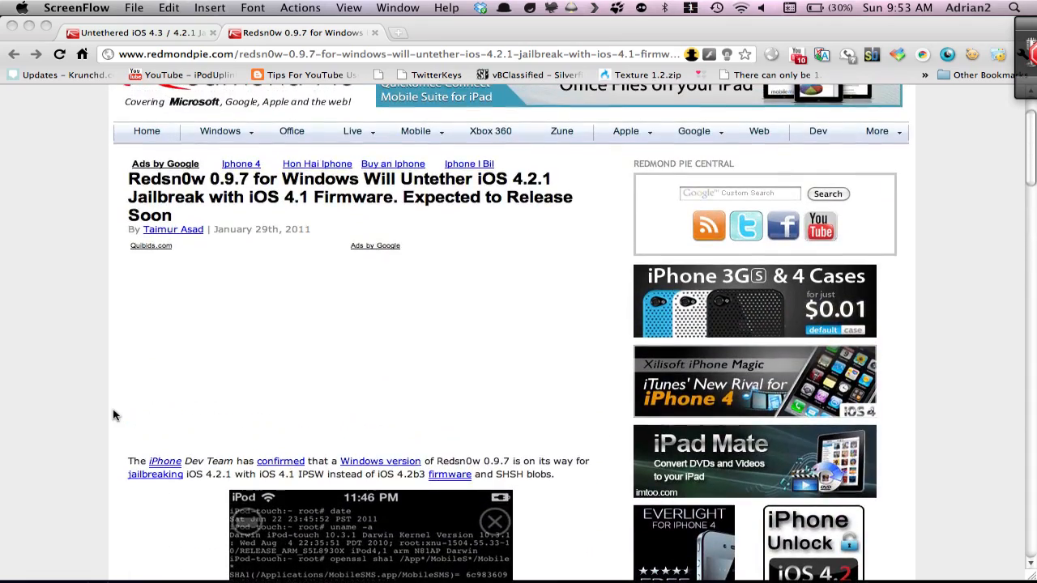
scroll(down, 3)
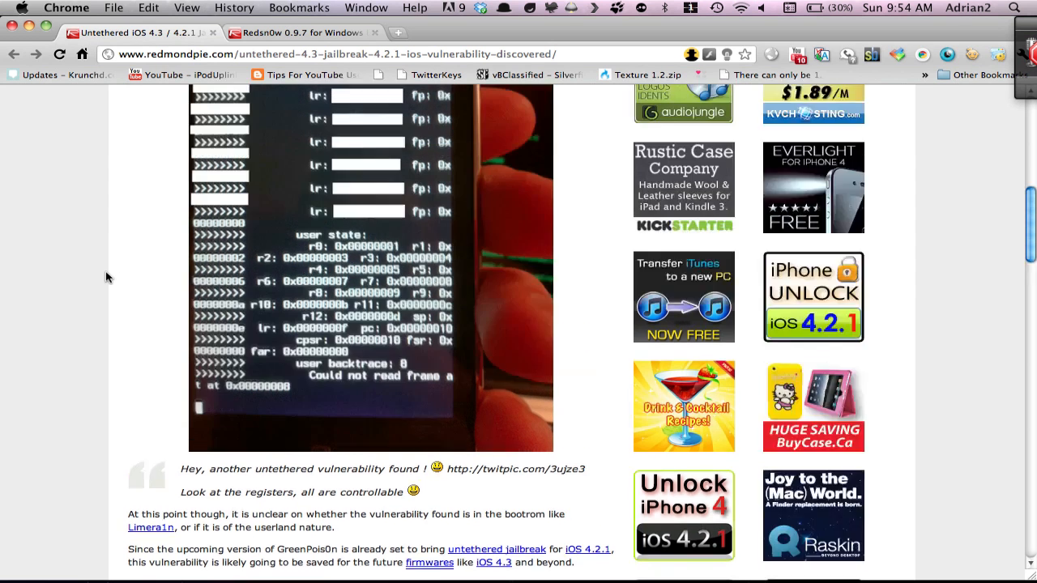
scroll(up, 3)
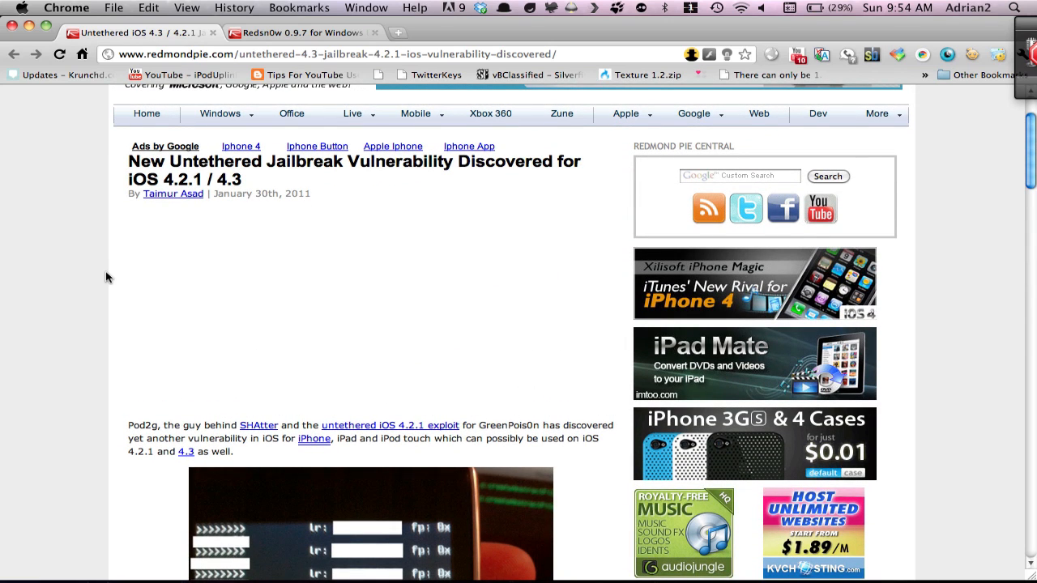
mouse_move(132, 443)
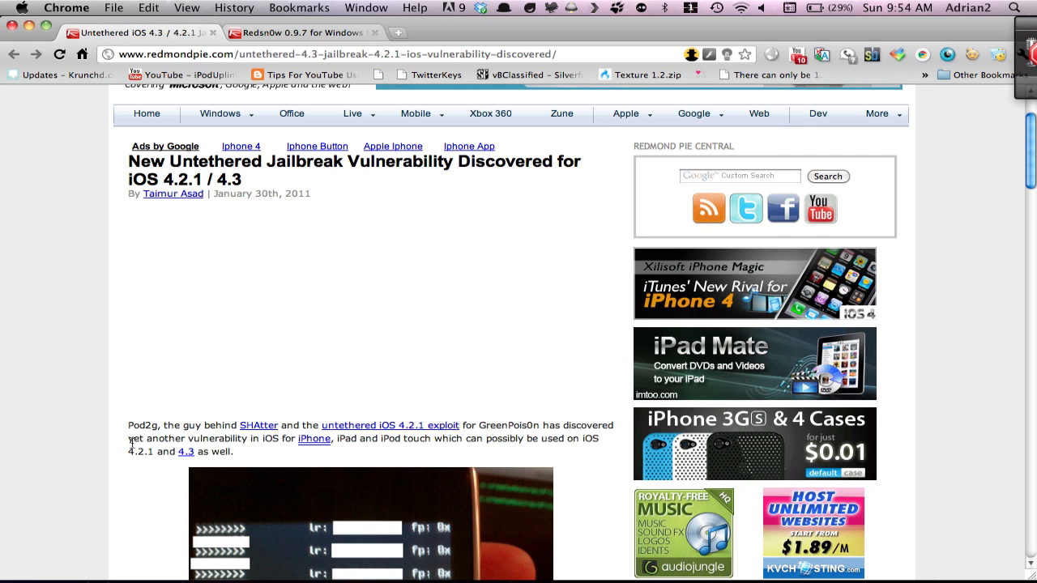
Read to the article's closing notes, then return to the Redsn0w 0.9.7 for Windows article.
scroll(down, 3)
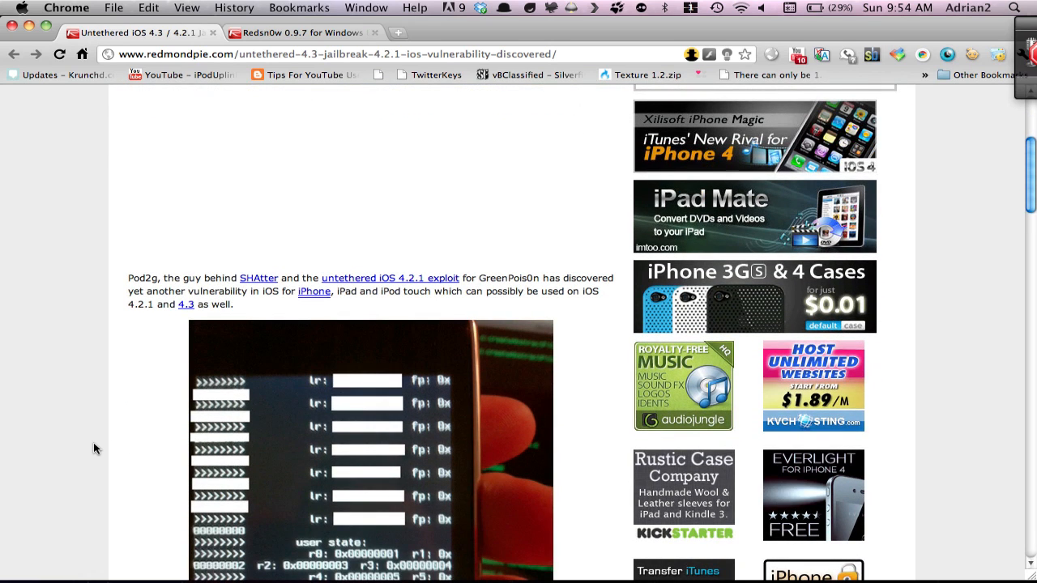
scroll(down, 3)
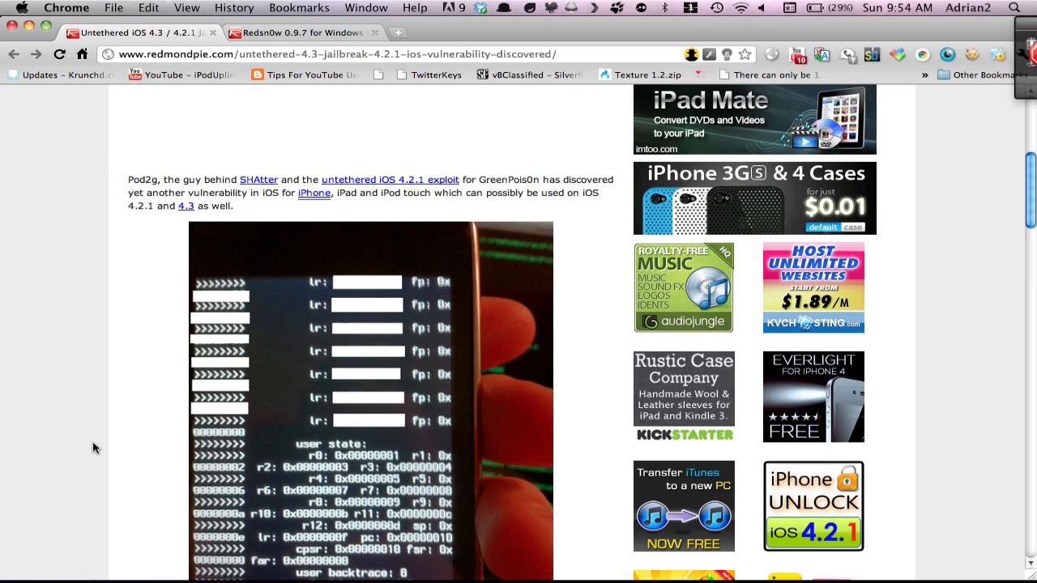
mouse_move(137, 232)
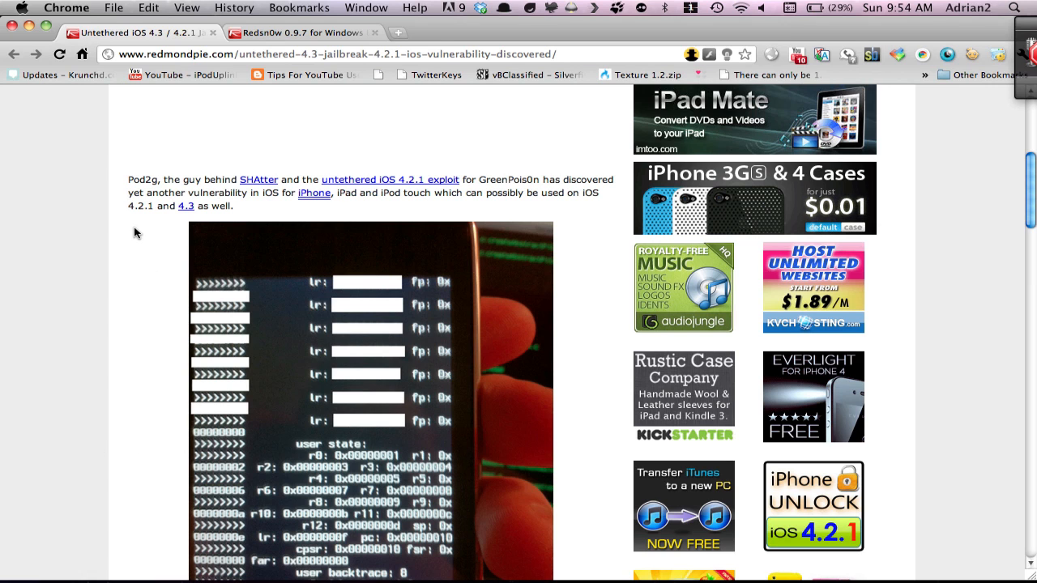
scroll(down, 3)
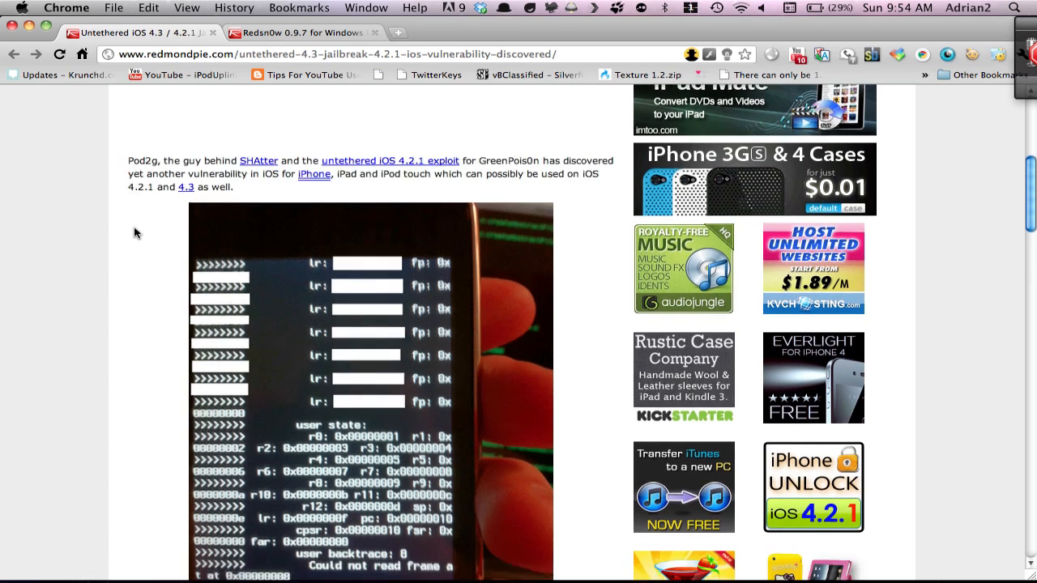
scroll(down, 3)
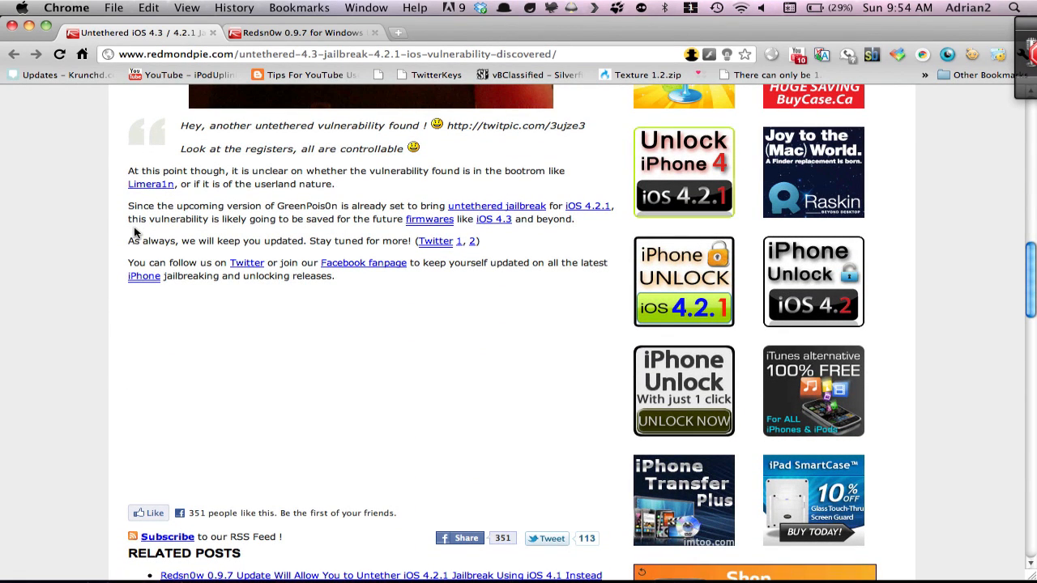
click(303, 32)
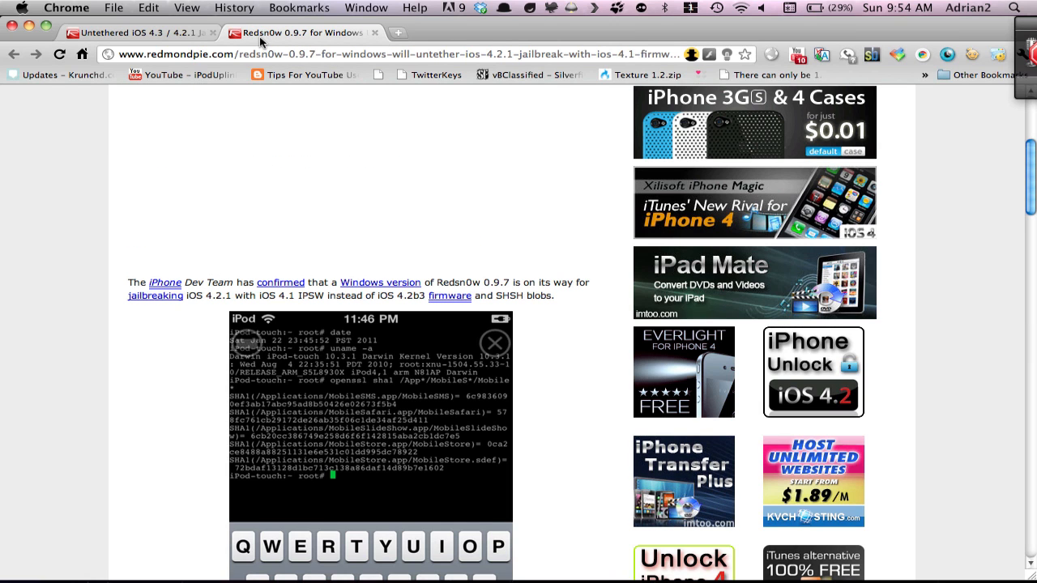